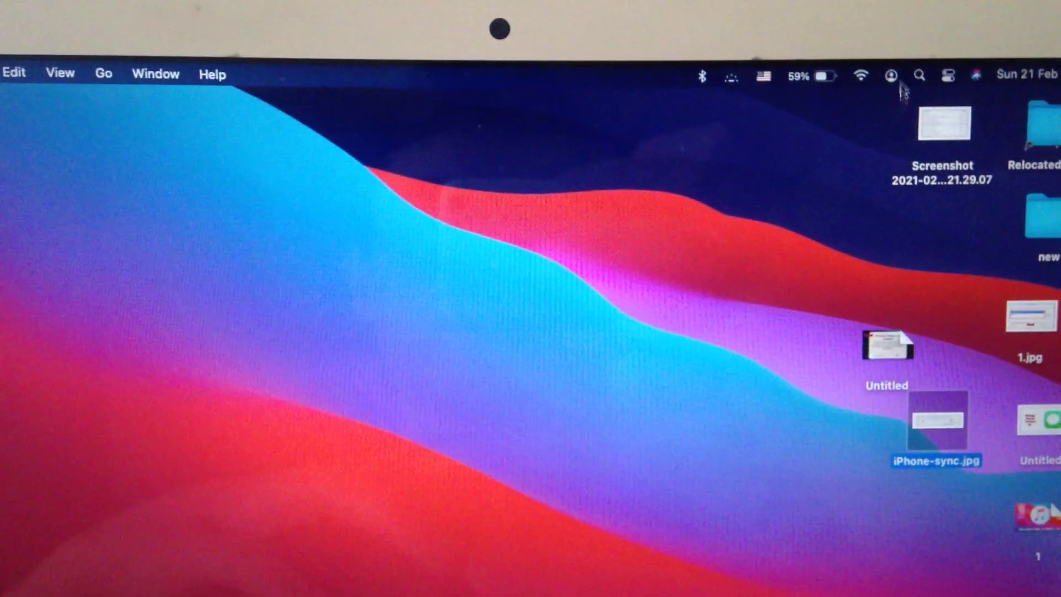
Step: Bring up the Apple menu's power options (Sleep, Restart, Shut Down) from the desktop
left_click(860, 76)
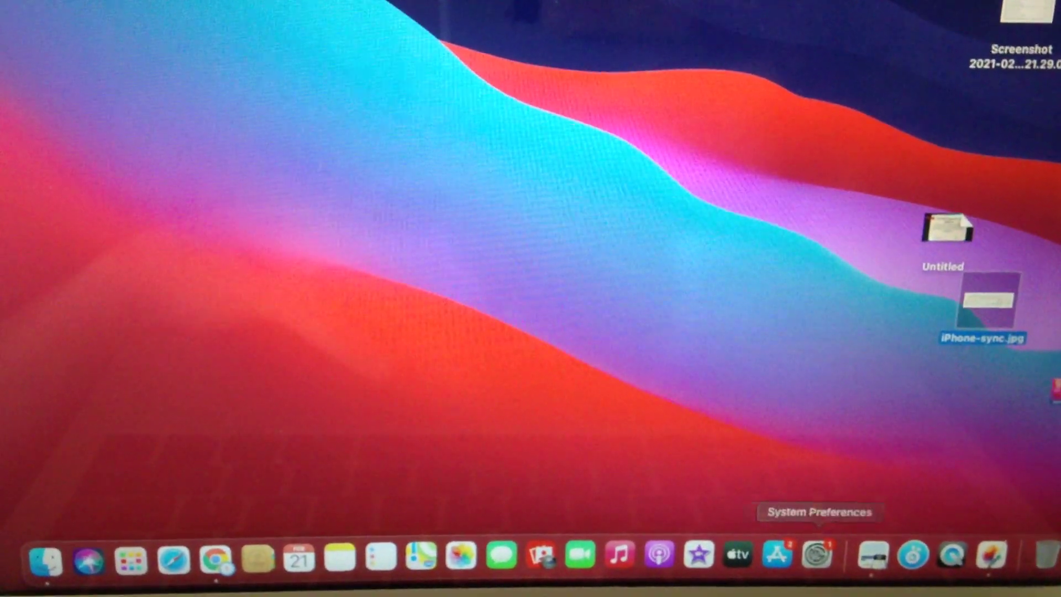
mouse_move(658, 421)
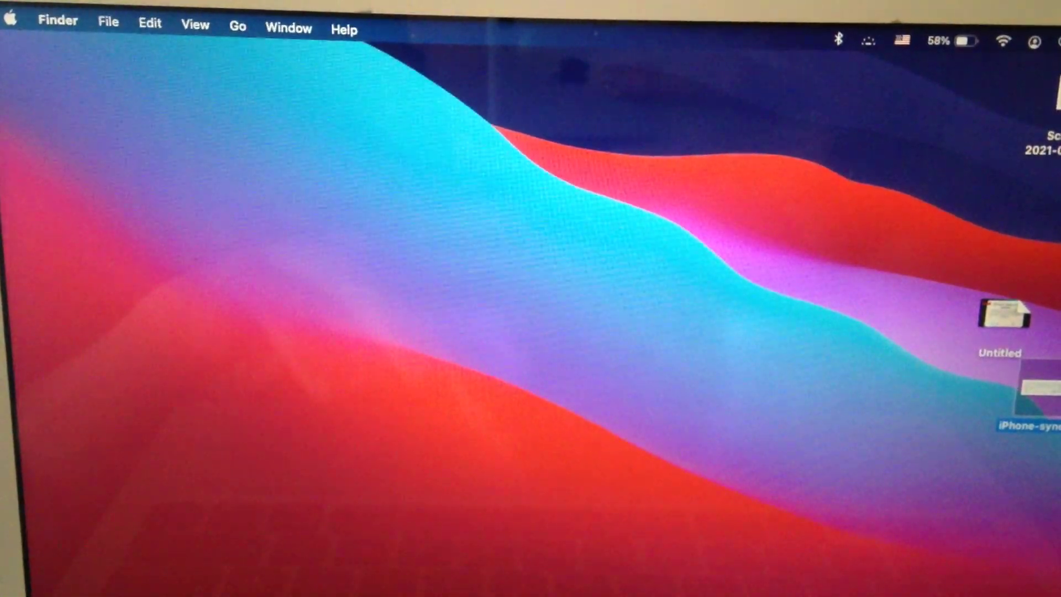
left_click(12, 21)
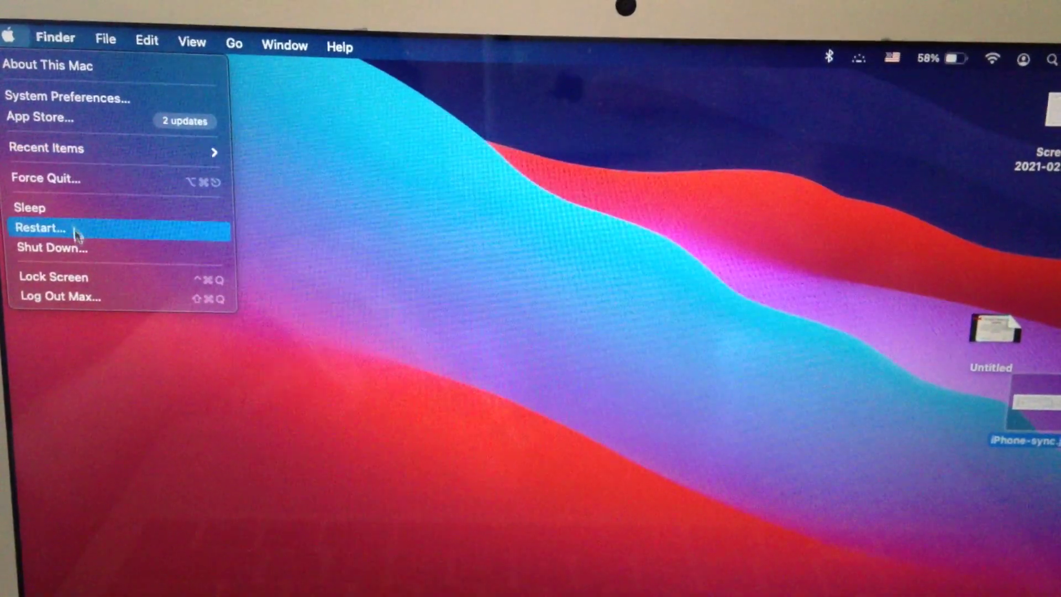